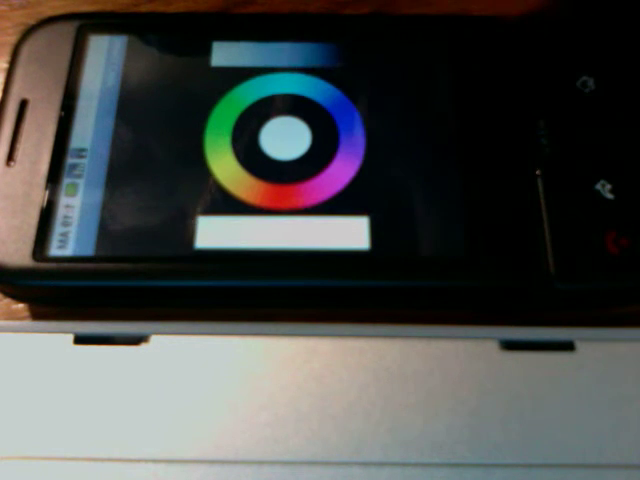
# Step: Bring up the colour picker wheel for one of the dock's colours
pyautogui.click(290, 120)
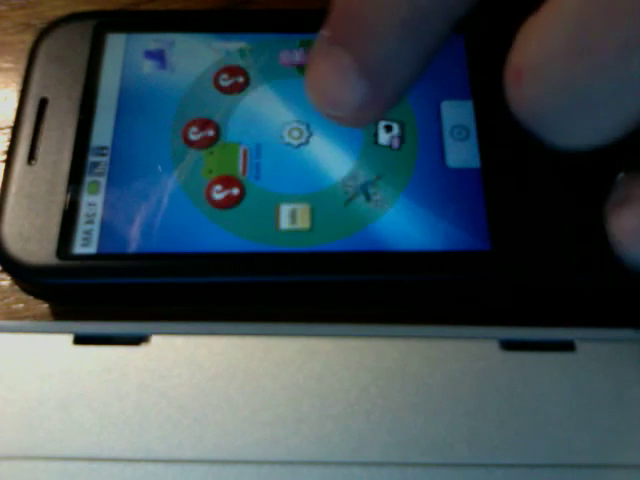
# Step: Launch the dock so it appears as a wheel of app icons on the home screen
pyautogui.click(296, 136)
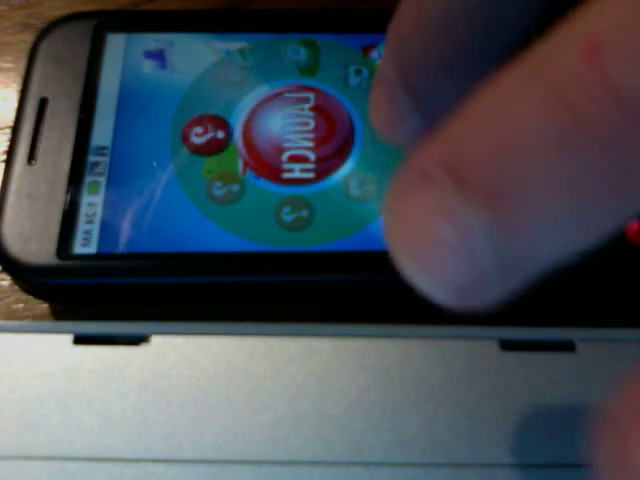